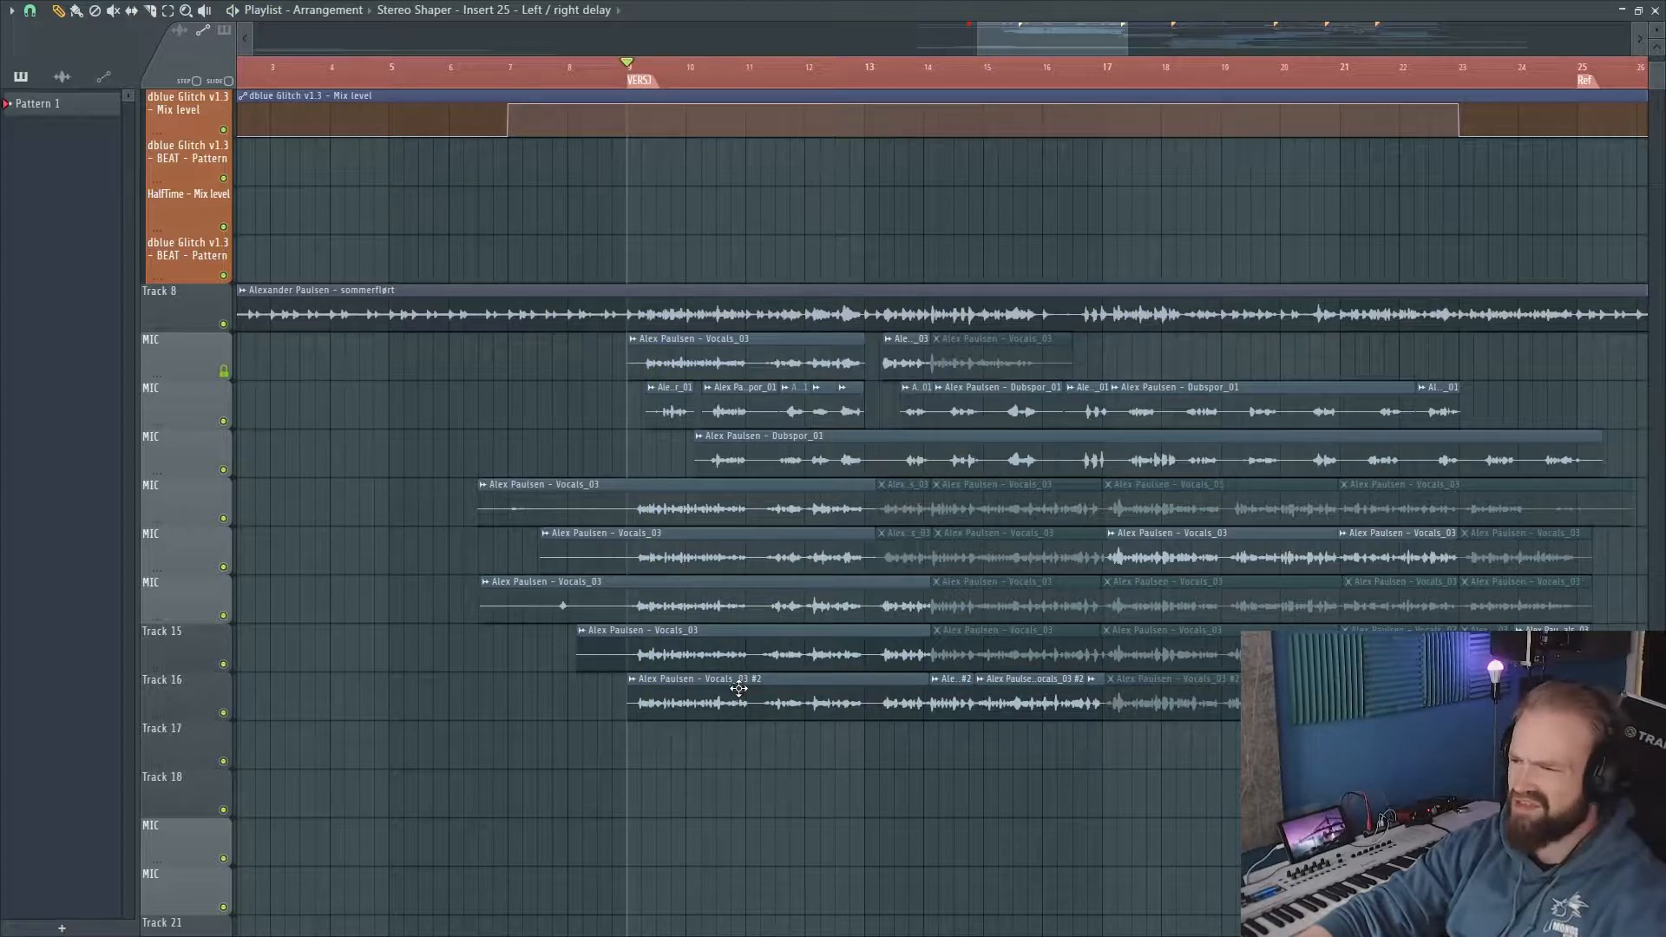
mouse_move(254, 462)
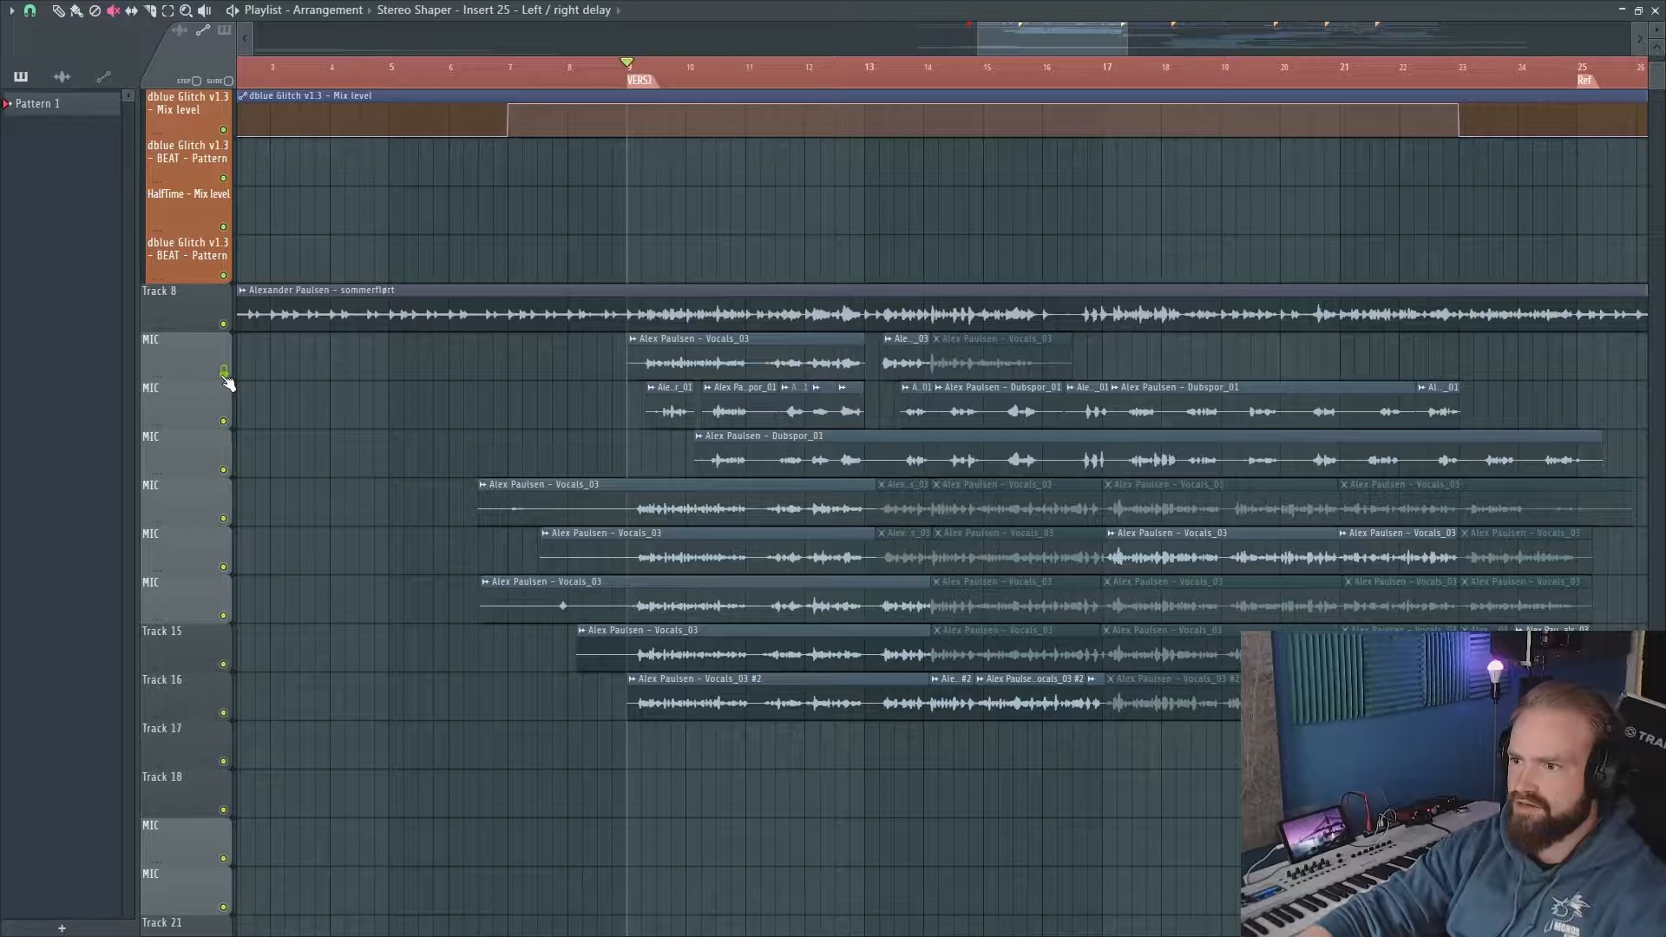
mouse_move(231, 423)
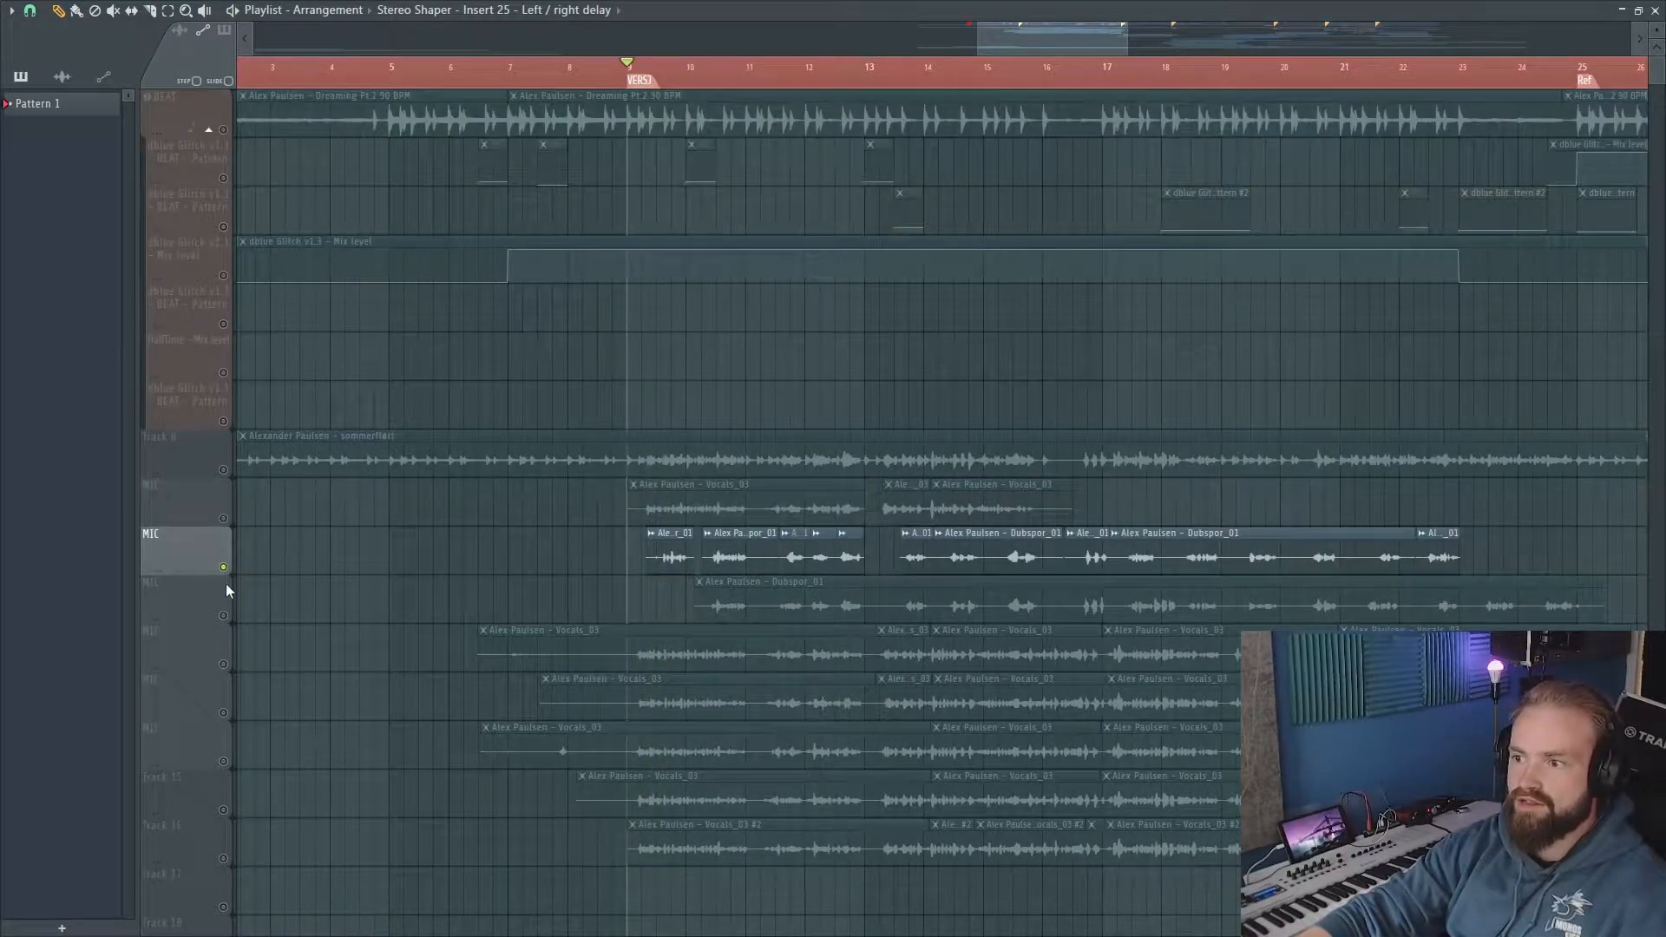
Solo-lock the BEAT track and the dblue Glitch and HalfTime automation tracks.
left_click(171, 98)
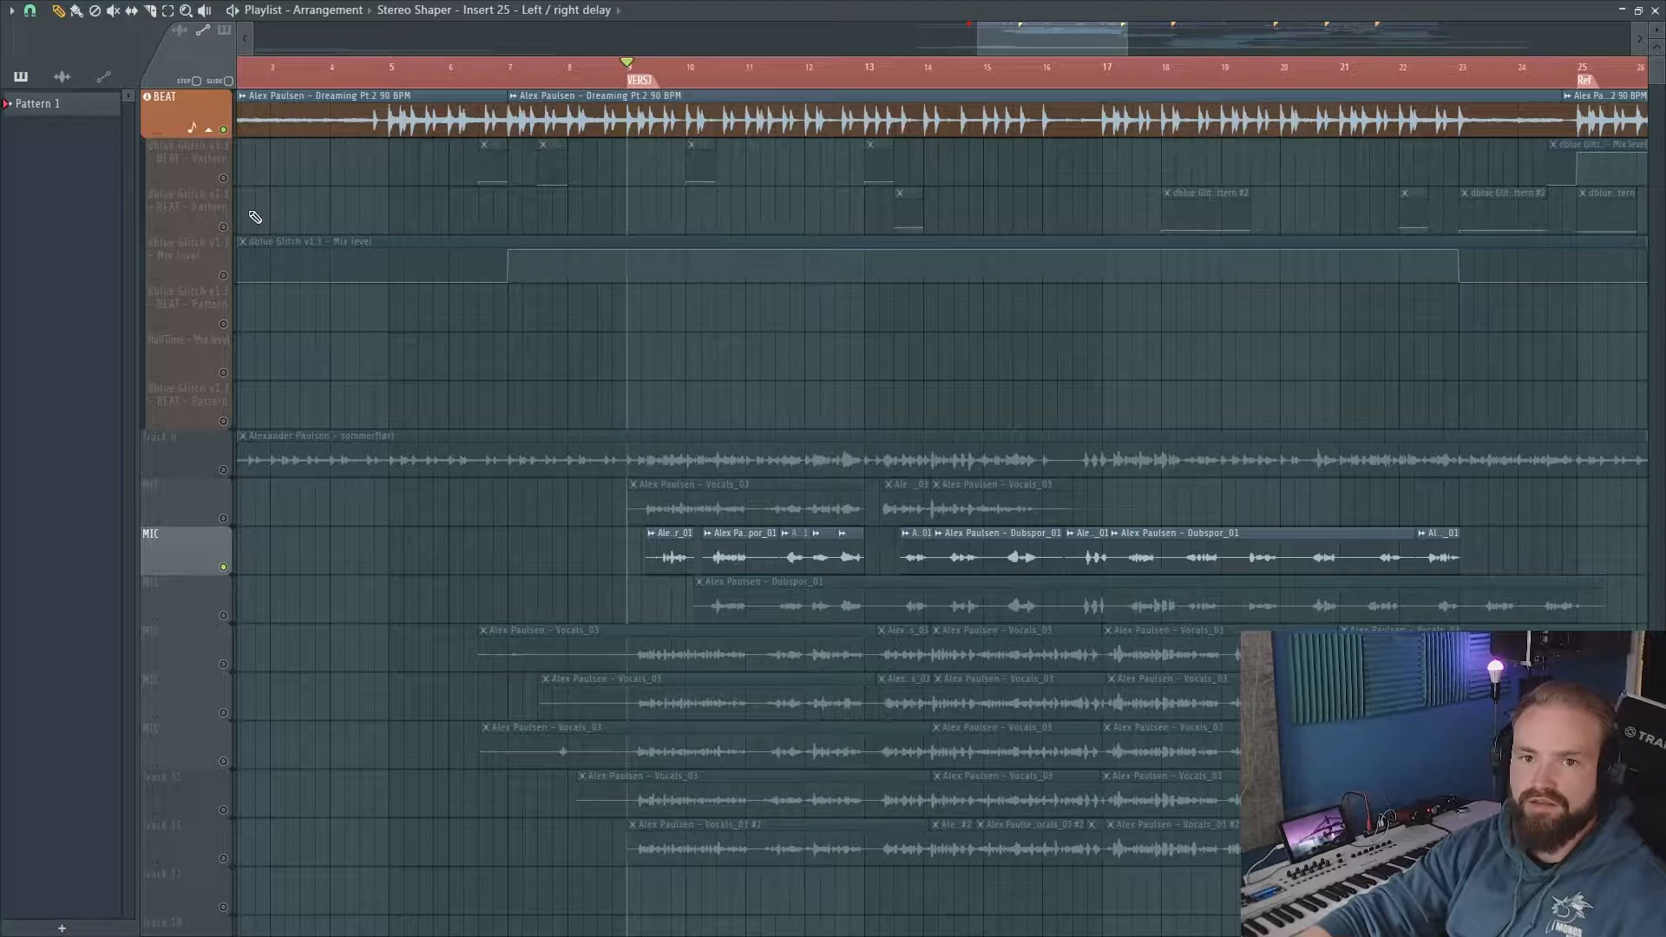
mouse_move(623, 418)
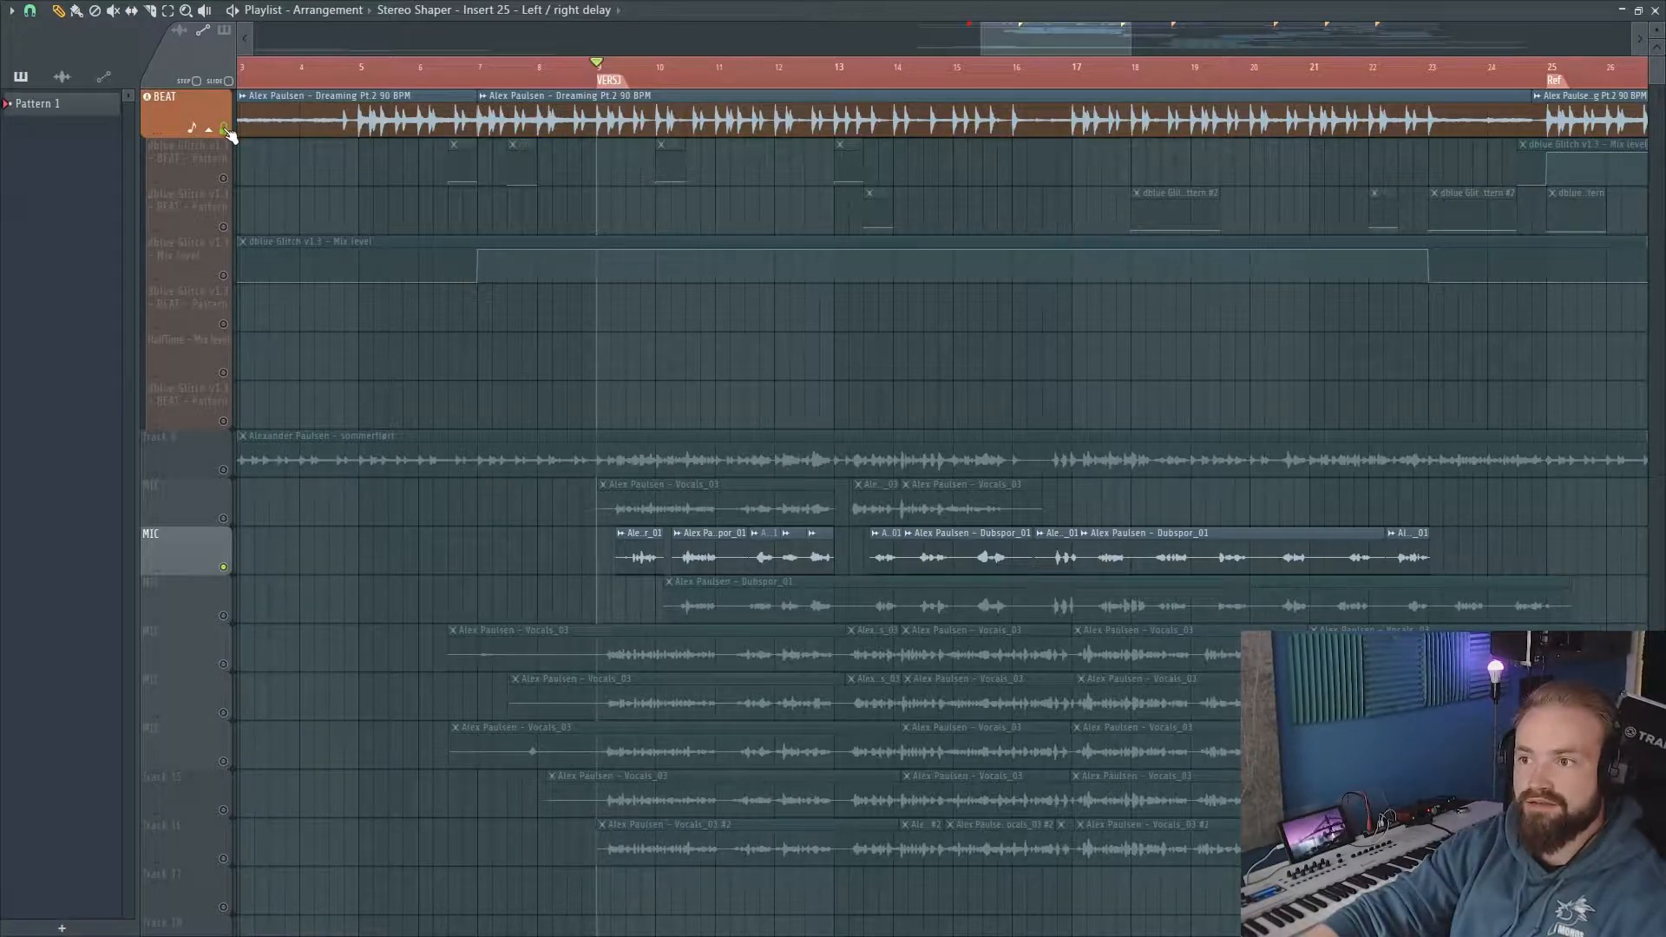
left_click(186, 151)
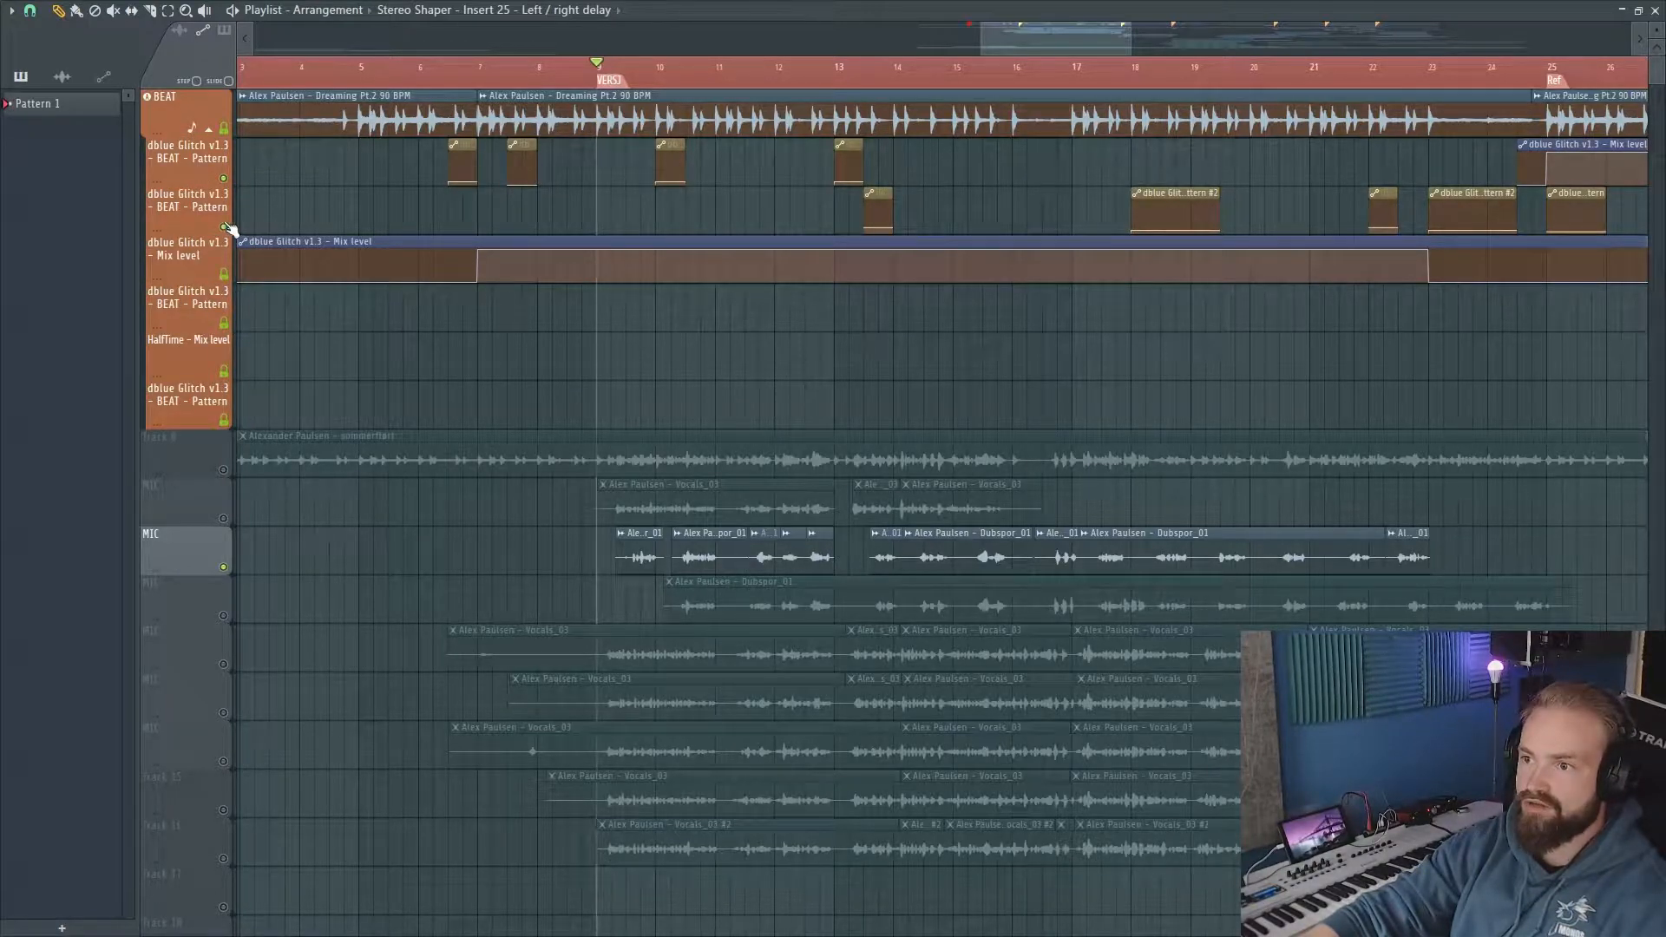
scroll("up", 3)
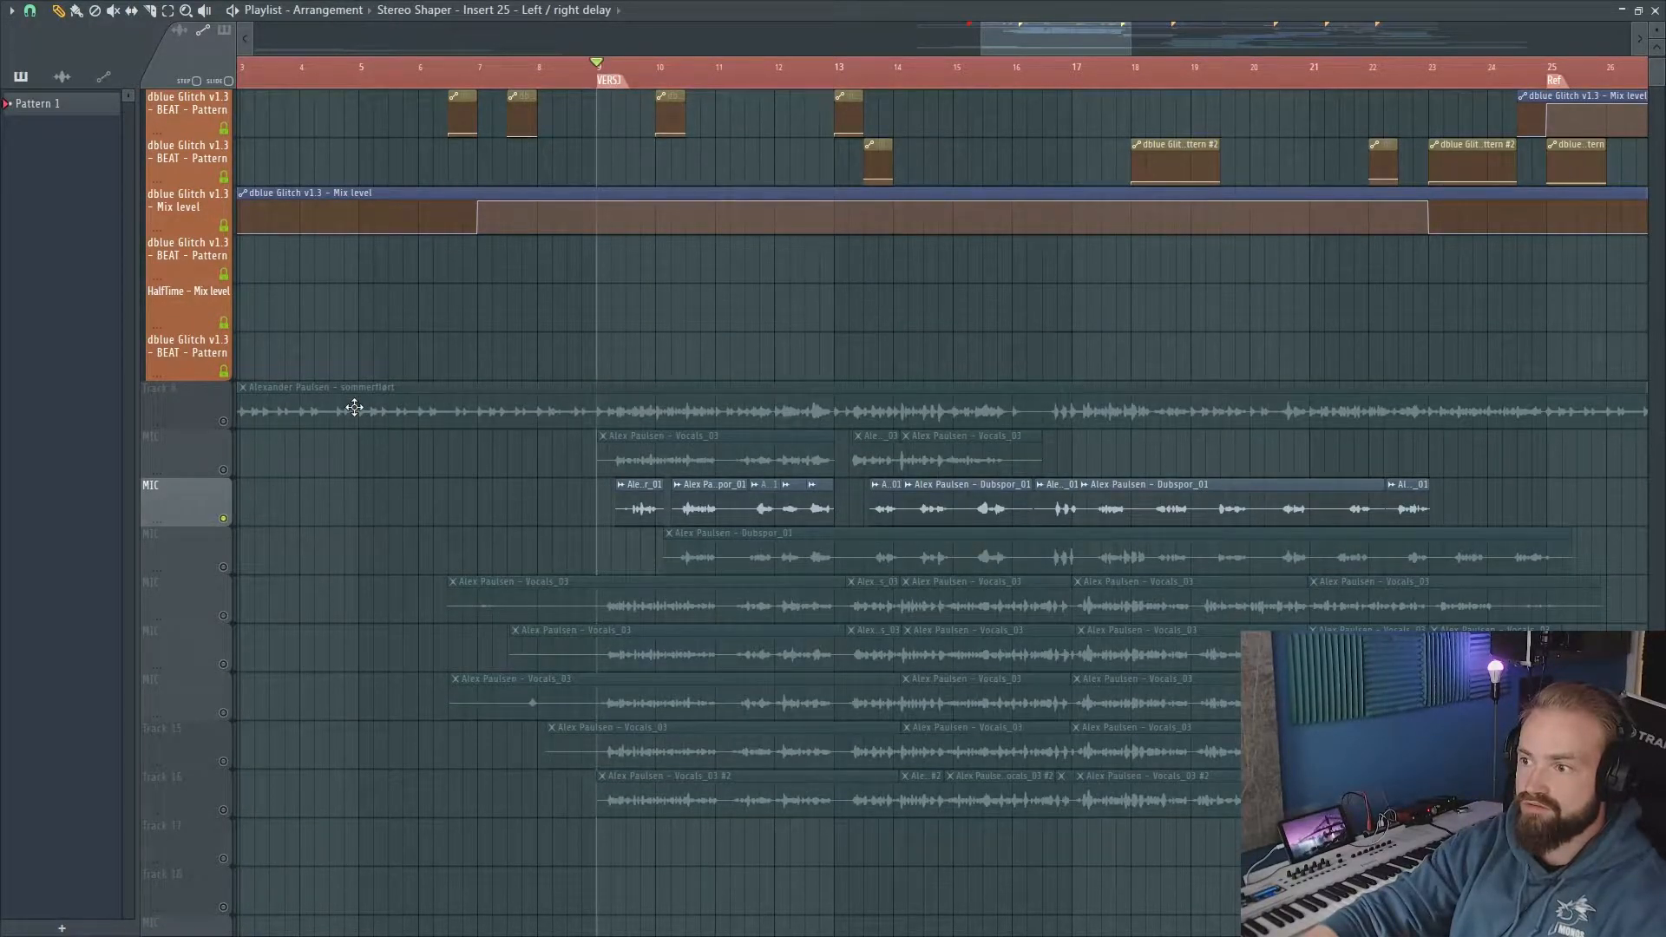
scroll("up", 3)
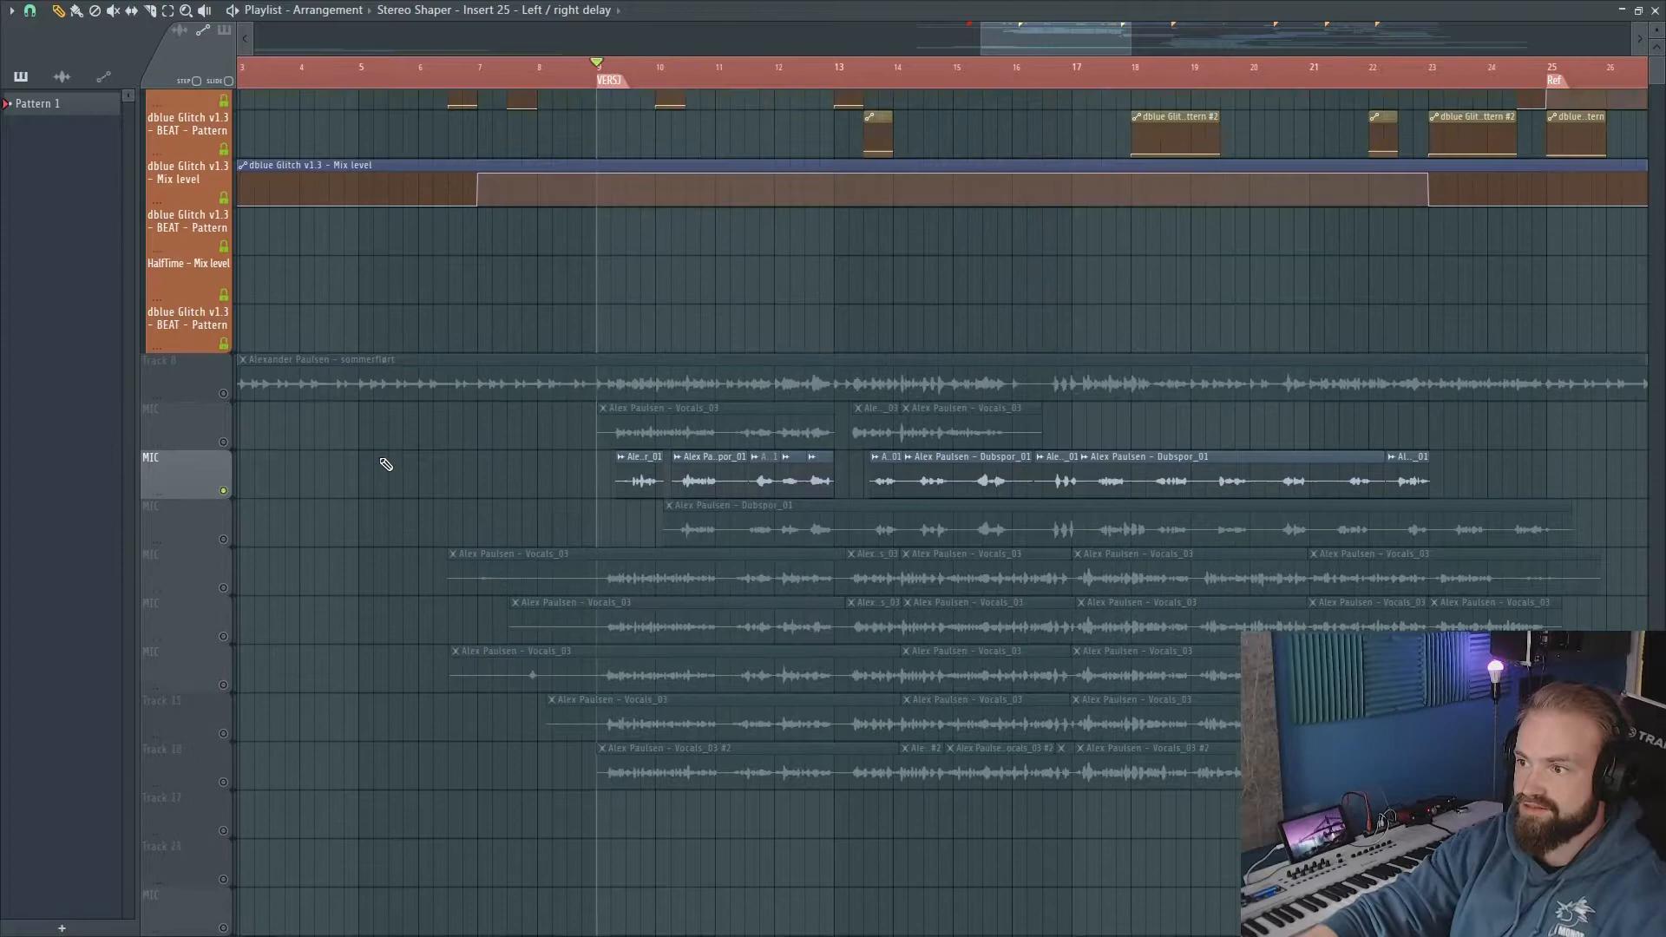
scroll("up", 3)
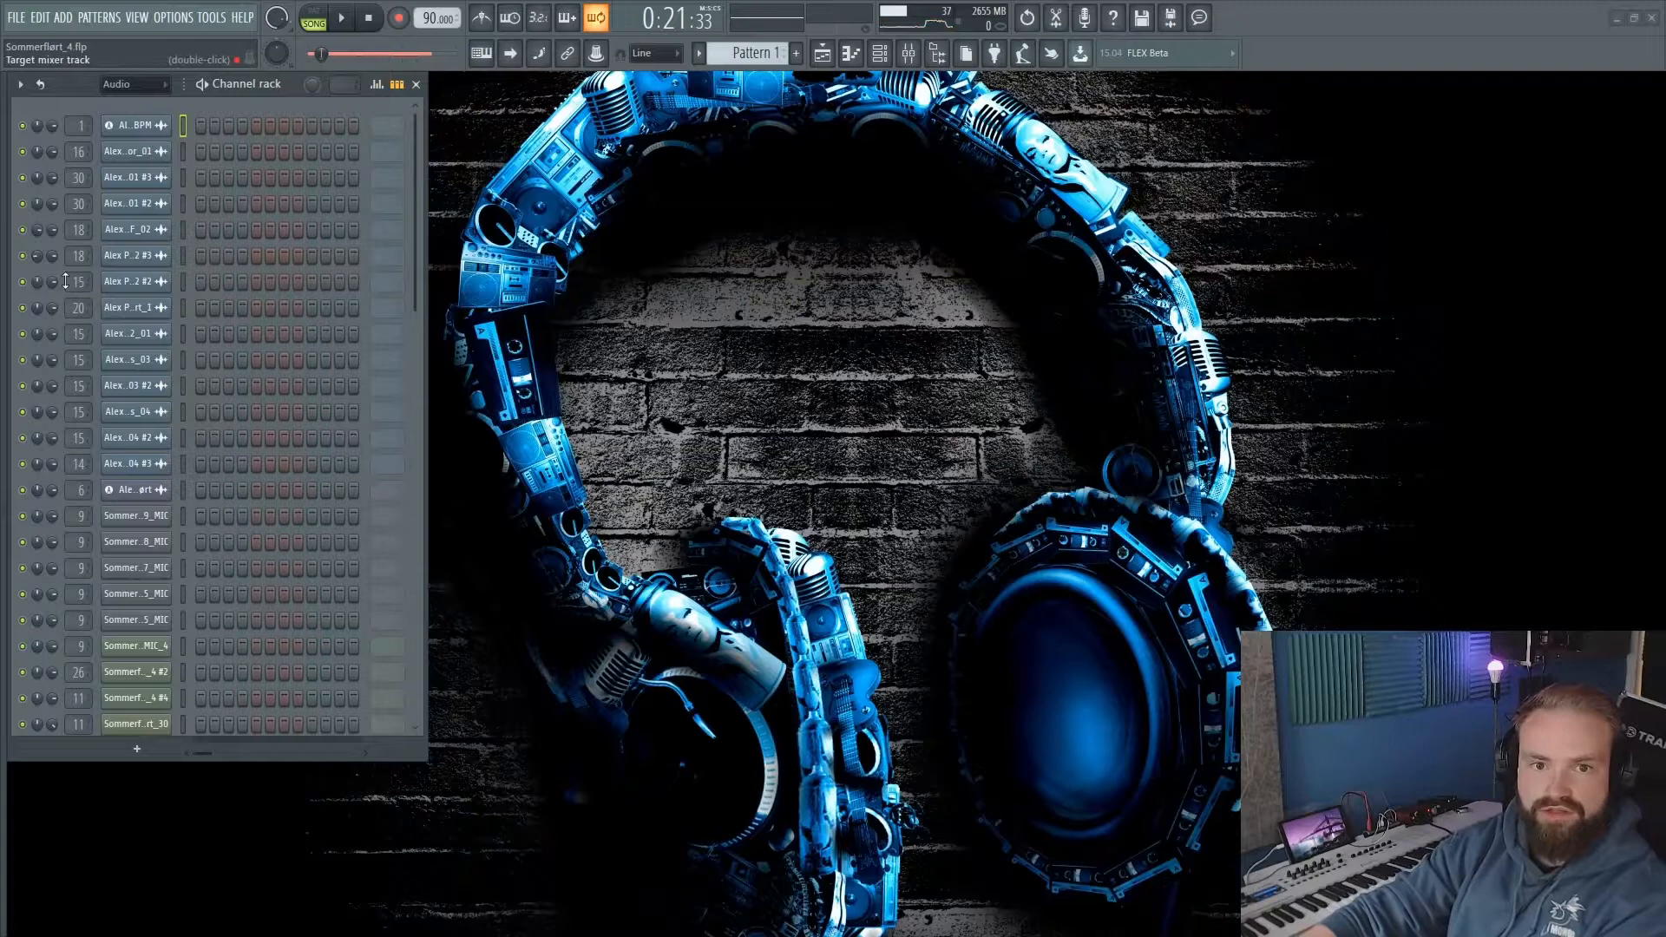
Solo-lock two Alex vocal channels in the Channel rack so they stay audible together.
right_click(21, 282)
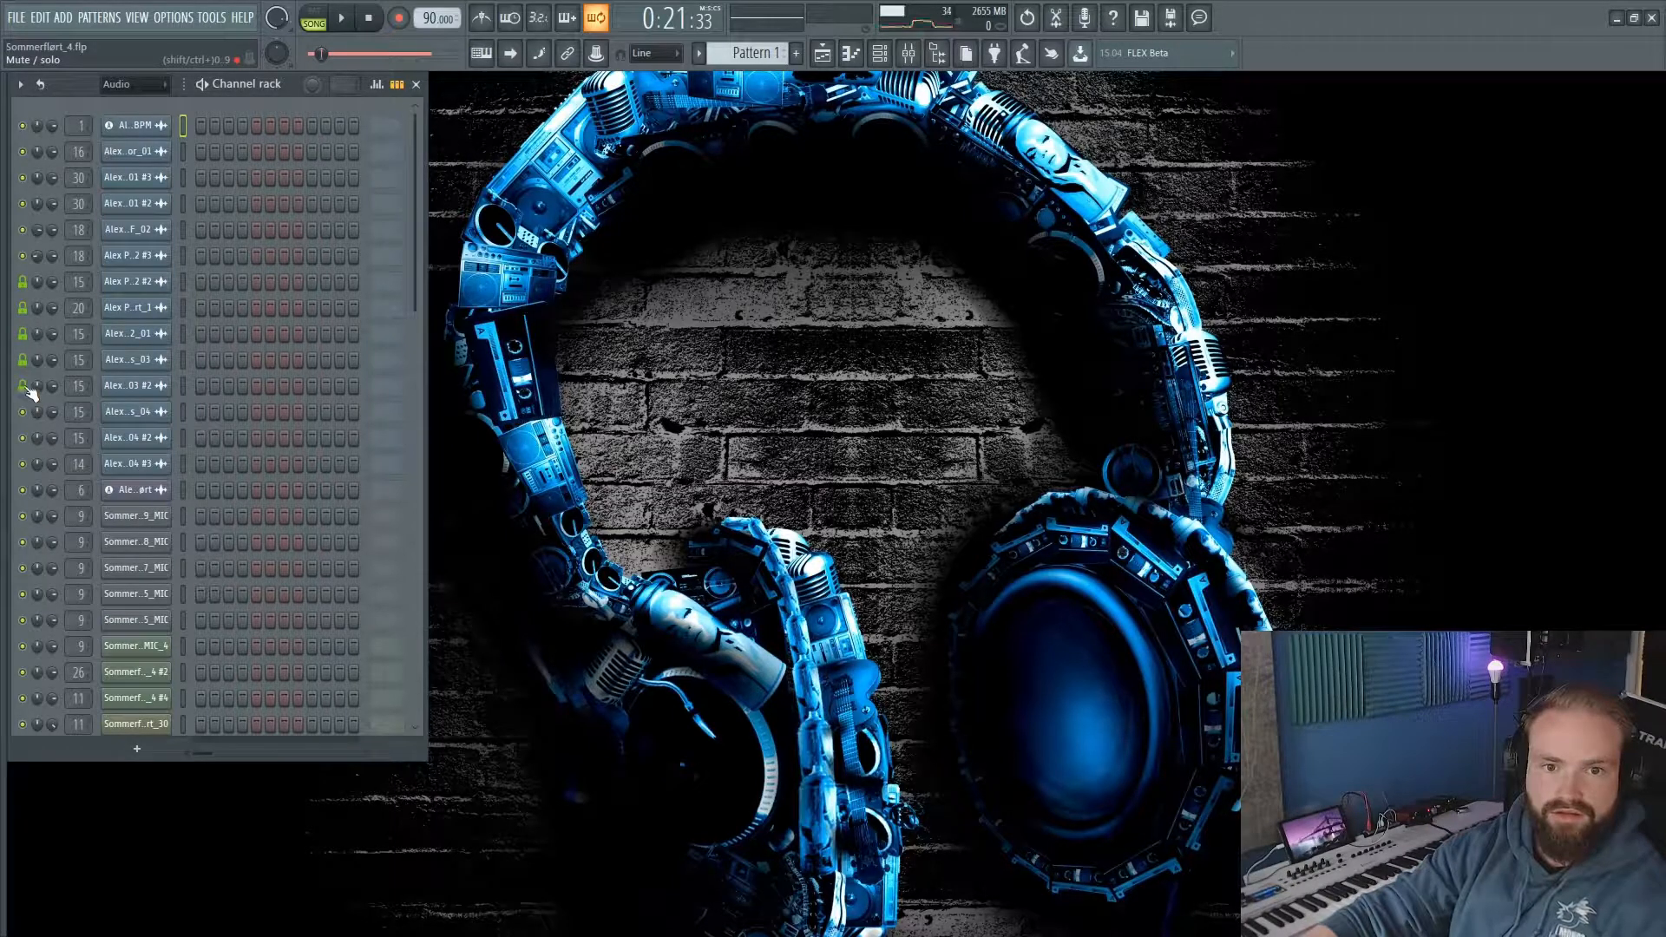
right_click(23, 385)
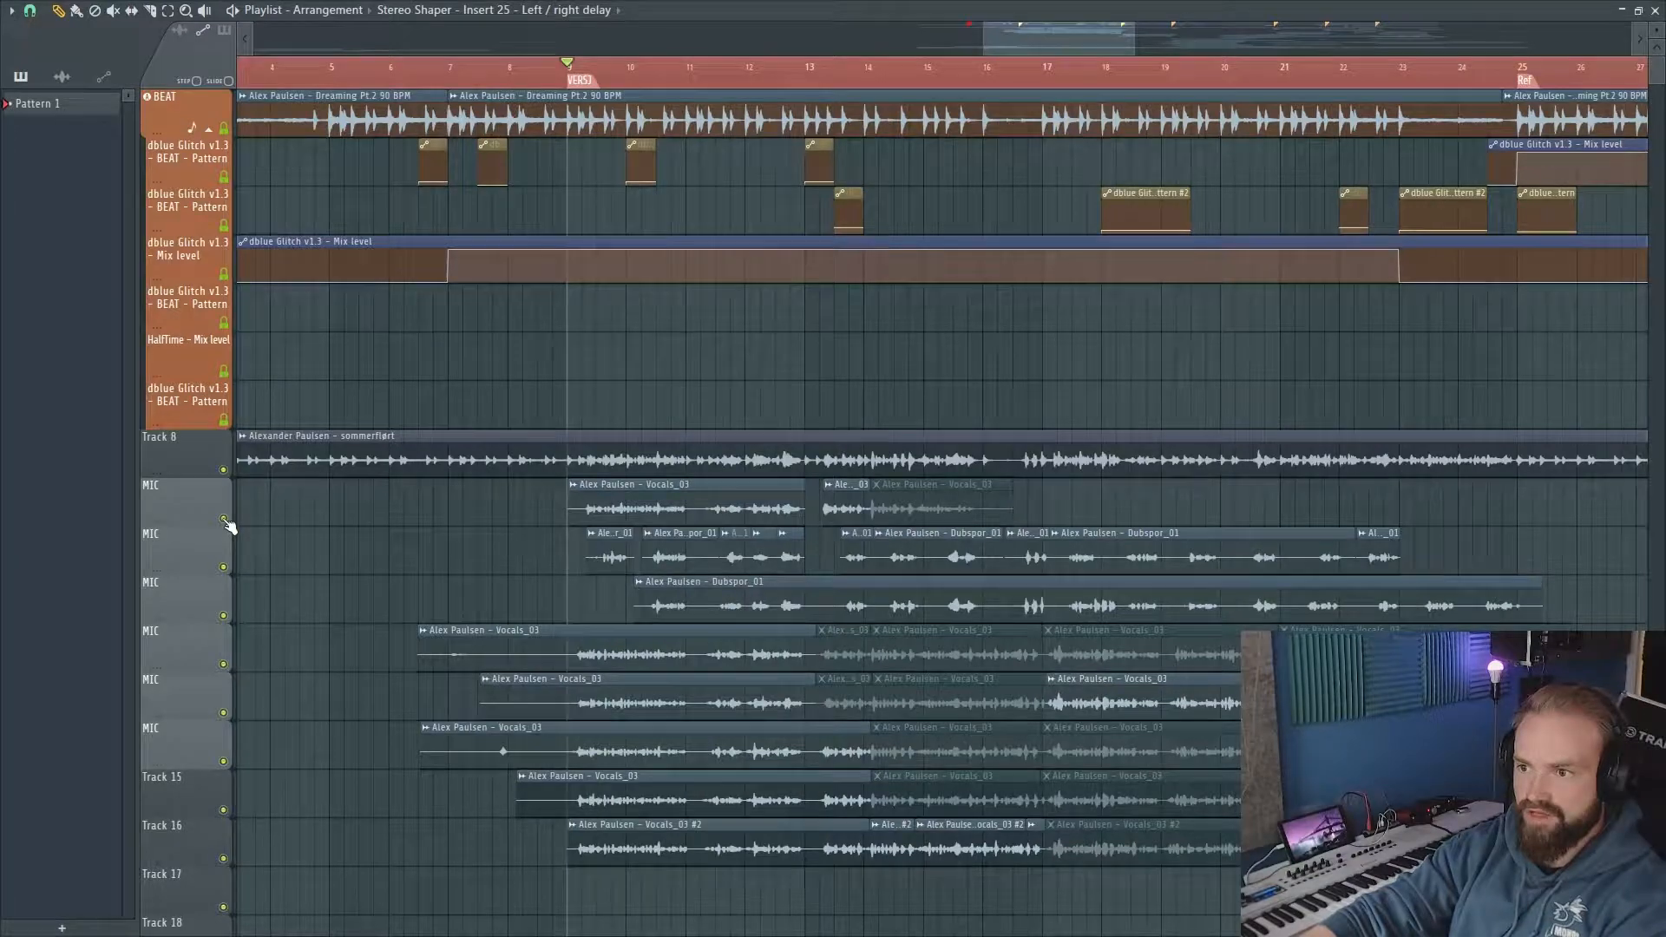
Solo-lock a MIC vocal track, then solo another vocal so beat, automation and locked vocals keep playing.
right_click(186, 484)
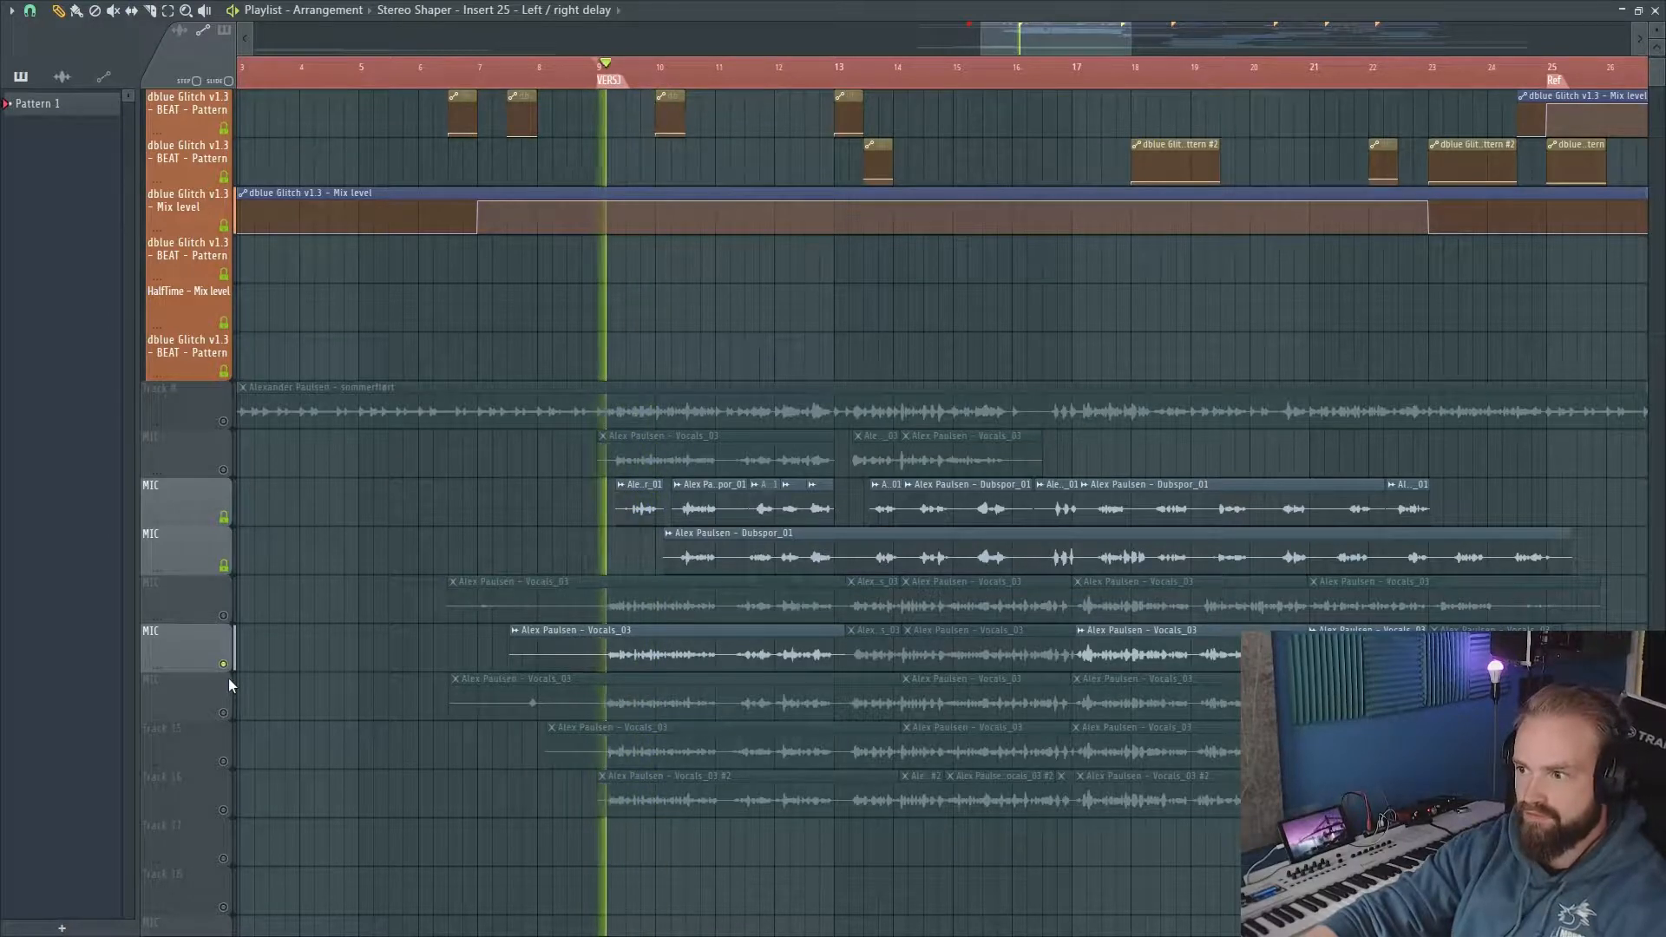
left_click(651, 67)
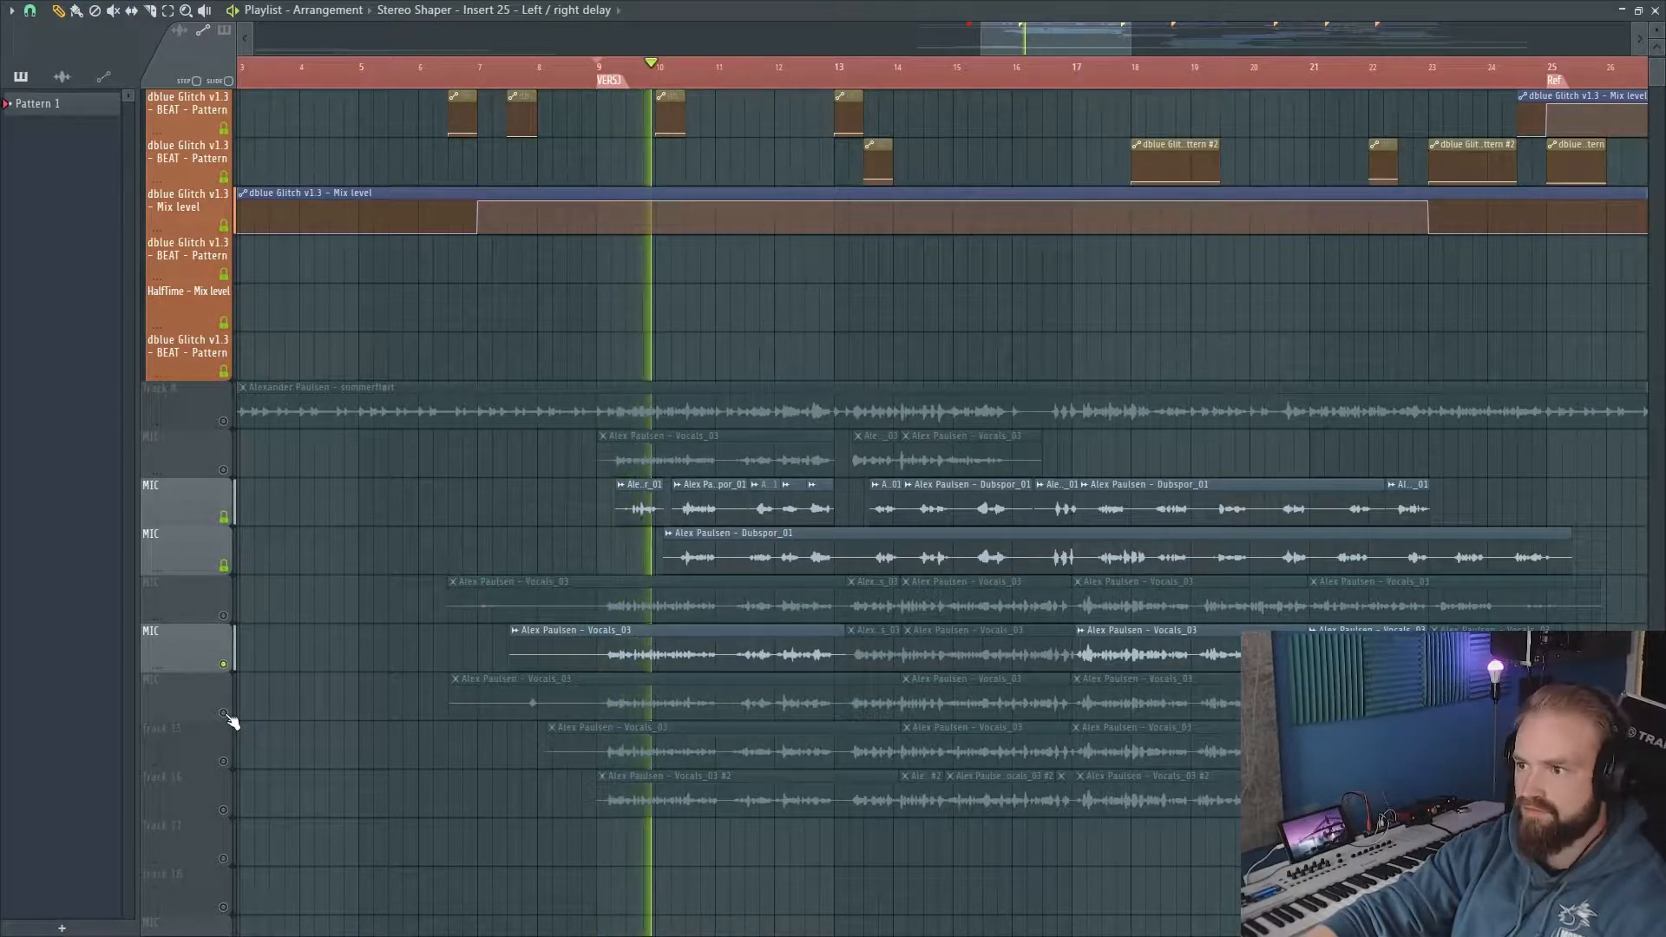